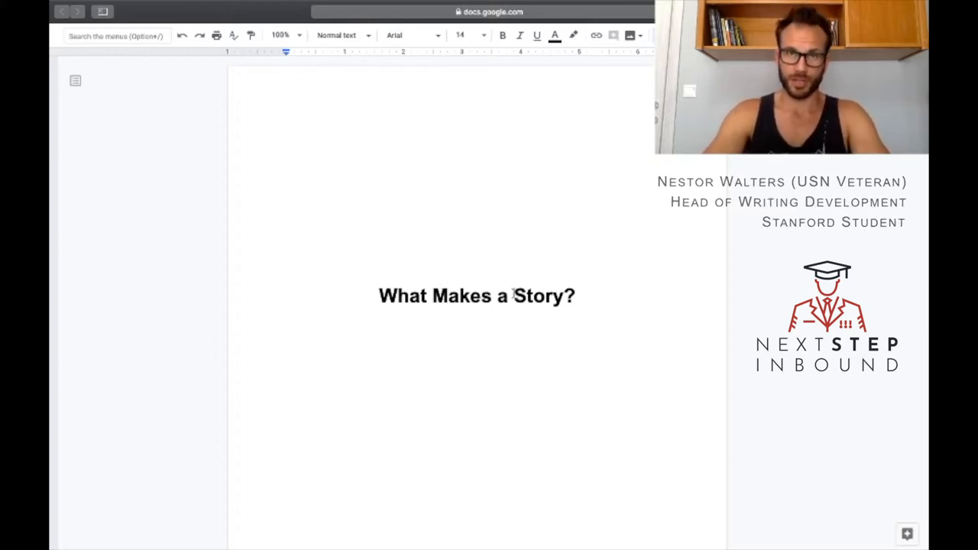
# Scroll from the 'What Makes a Story?' title page to the 'A tragic event is not a story' quote
pyautogui.scroll(-3)
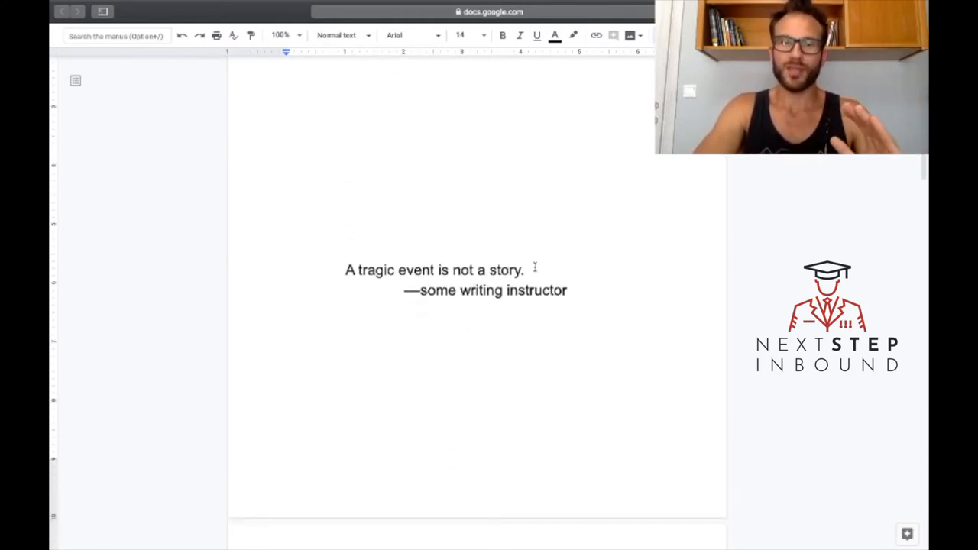
pyautogui.moveTo(364, 269); pyautogui.dragTo(523, 270)
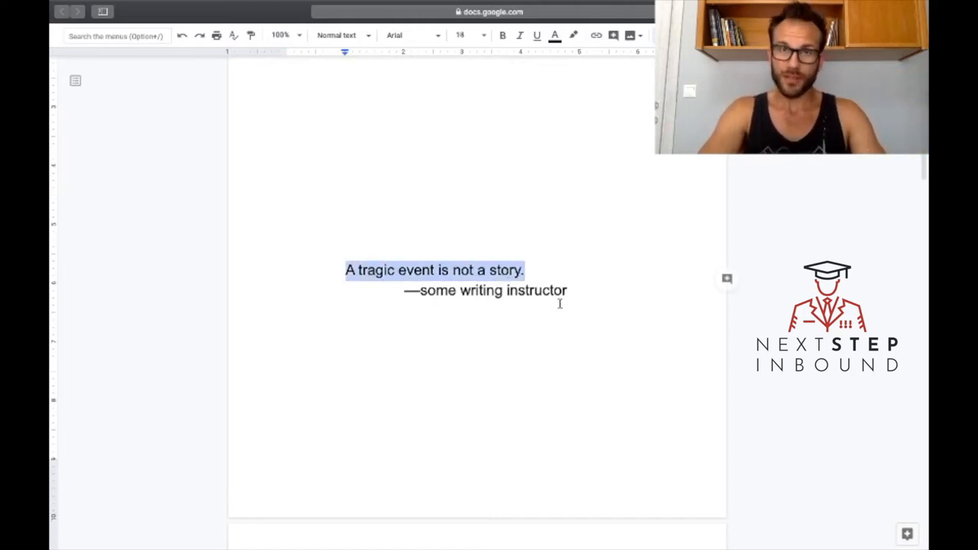
pyautogui.click(567, 290)
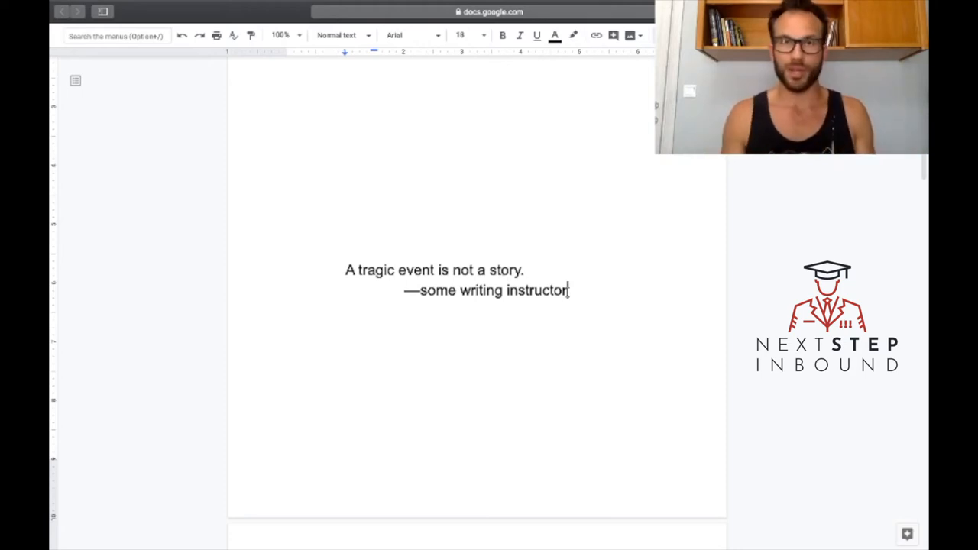
# Scroll to the page listing Person, Place, and Conflict as the three basic ingredients
pyautogui.scroll(-3)
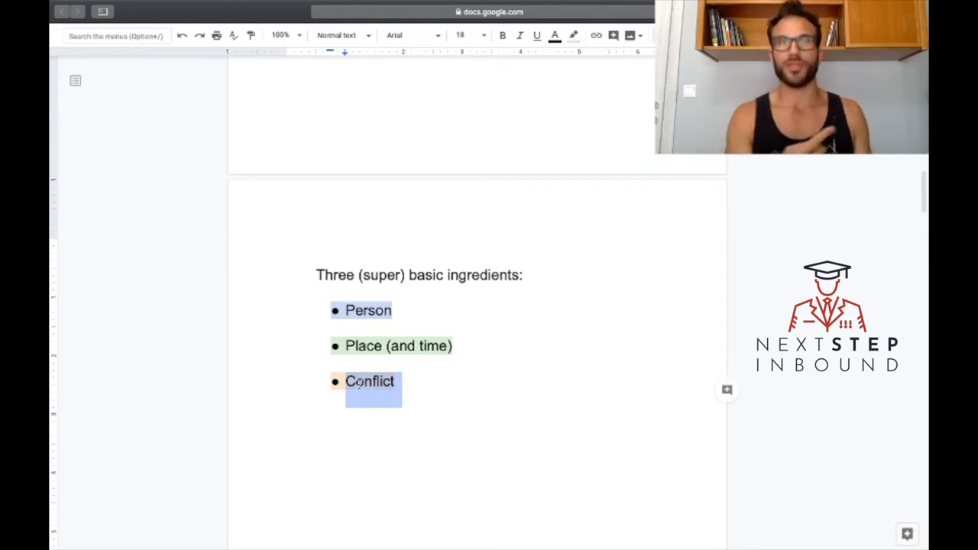
# Select and deselect the swamp-jump excerpt while scrolling to the '1. Person' section
pyautogui.scroll(-3)
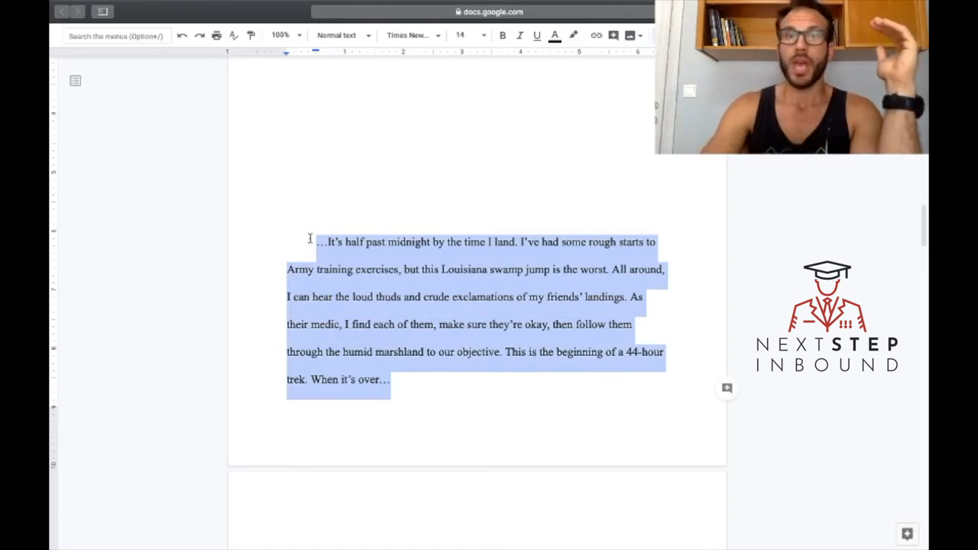
pyautogui.click(366, 269)
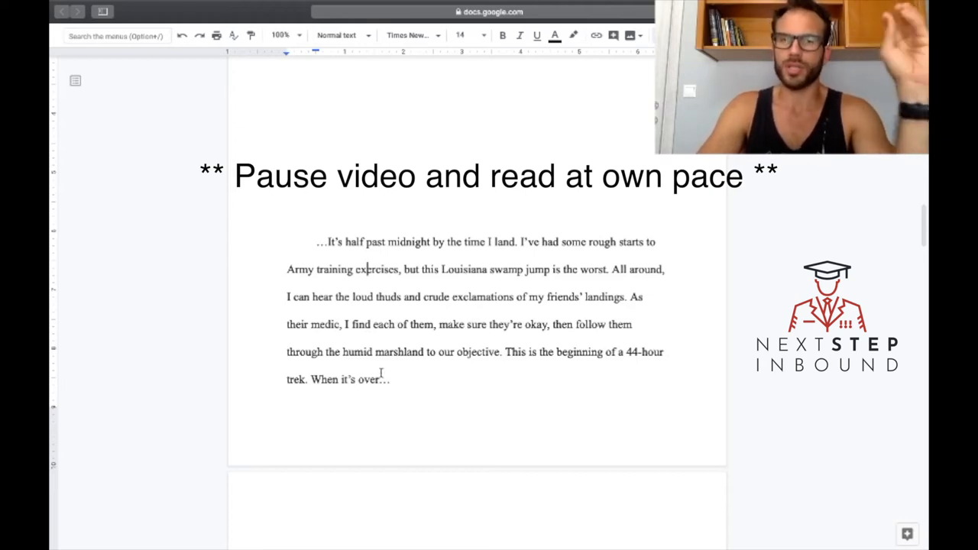
pyautogui.moveTo(318, 241); pyautogui.dragTo(390, 379)
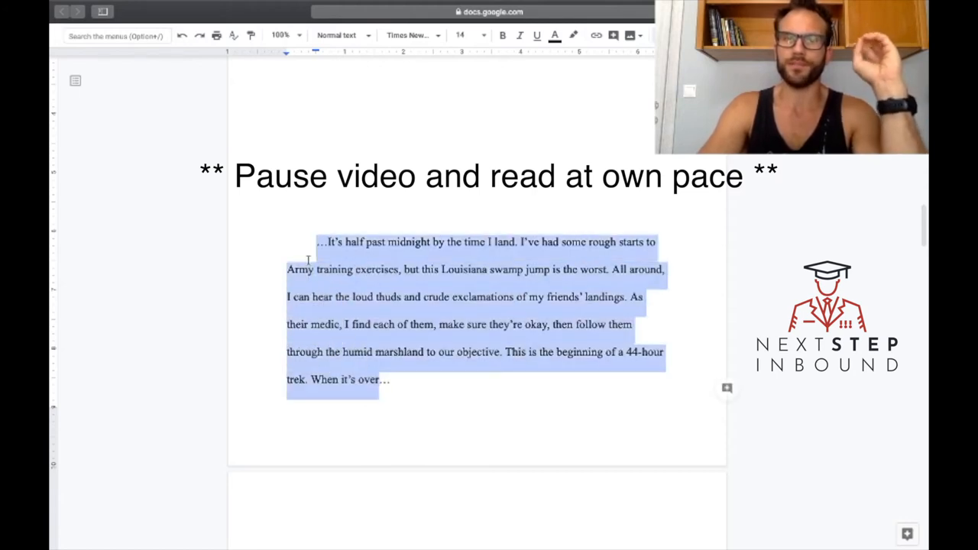
pyautogui.scroll(-3)
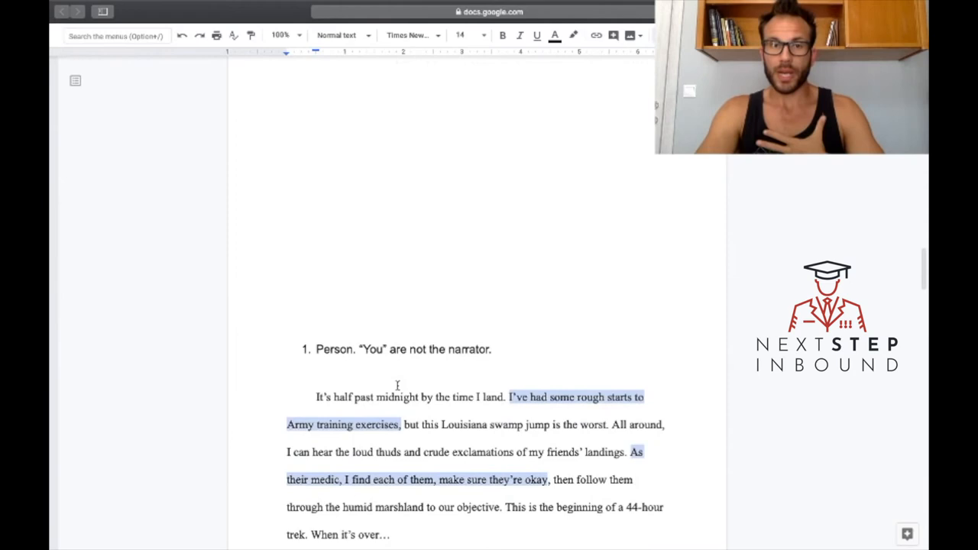
# Scroll to the paragraph explaining how each detail characterizes the narrator and gives context
pyautogui.scroll(-3)
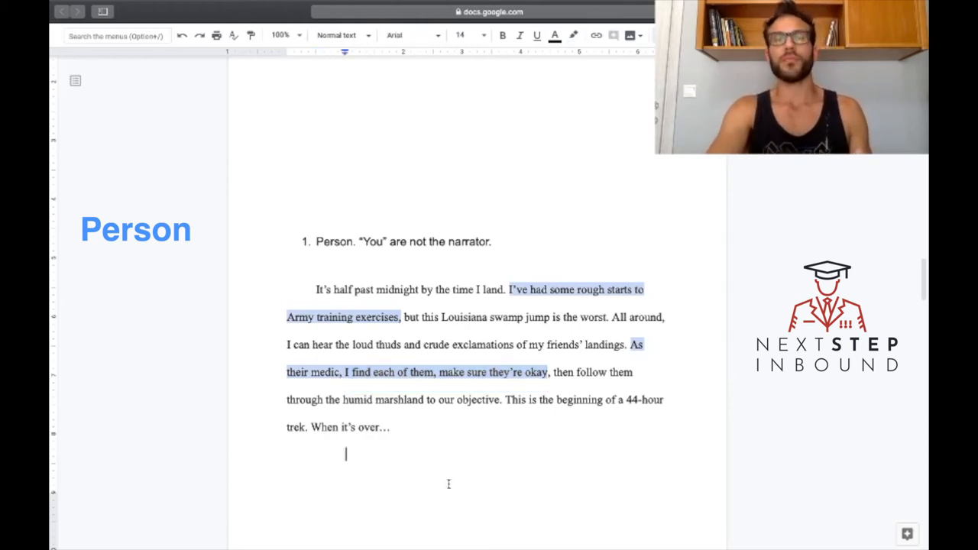
pyautogui.scroll(-3)
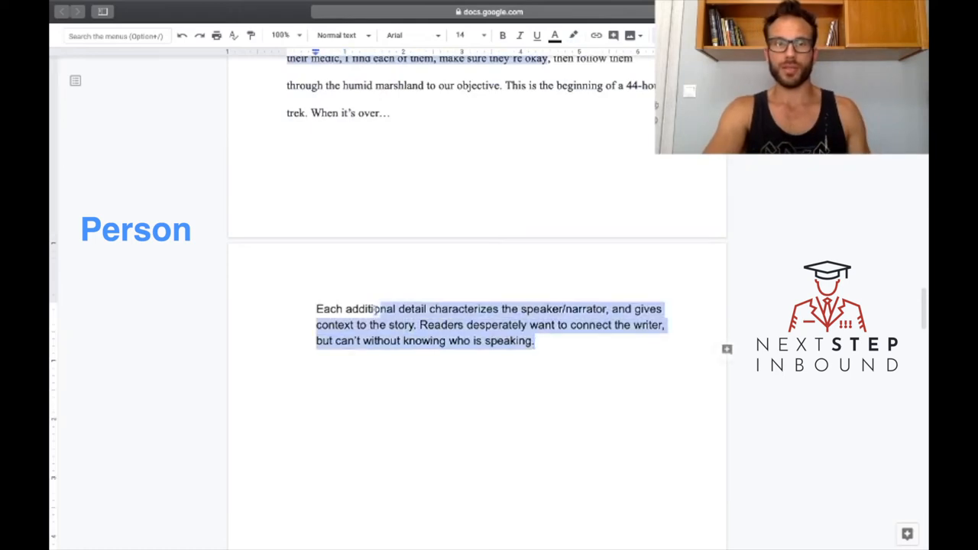
# Deselect the narrator paragraph to reach the Place section with green setting highlights
pyautogui.click(554, 361)
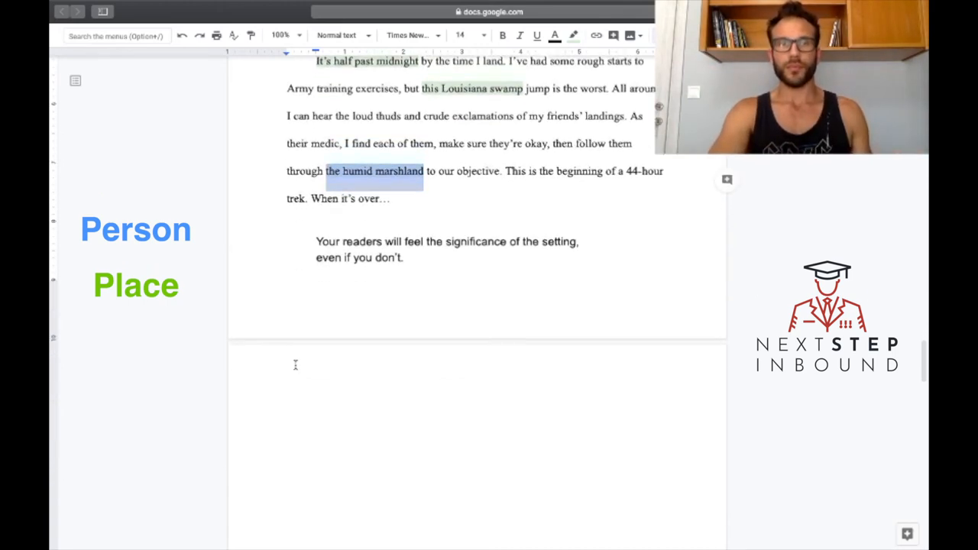
# Select the conflict definition, then scroll to the orange-highlighted excerpt after 'In this case:'
pyautogui.scroll(-3)
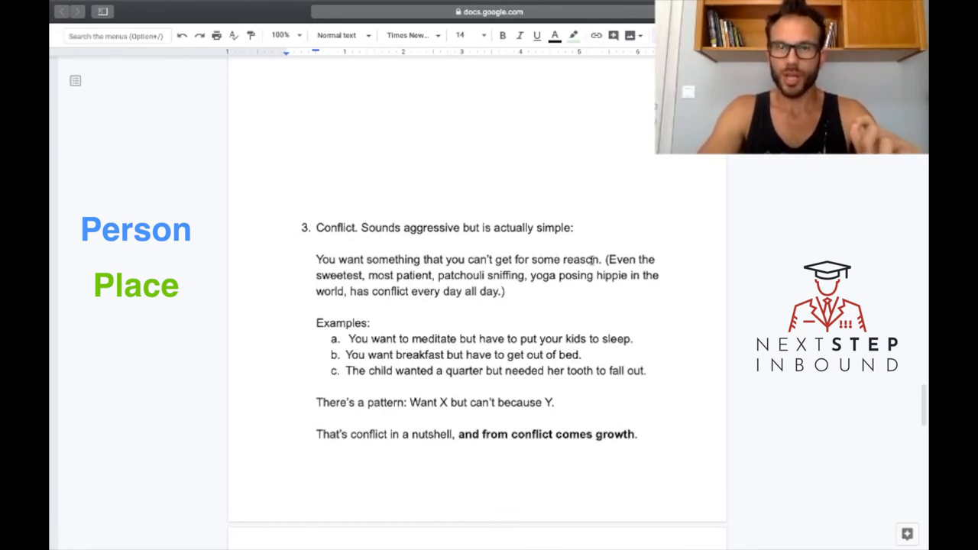
pyautogui.moveTo(317, 259); pyautogui.dragTo(599, 259)
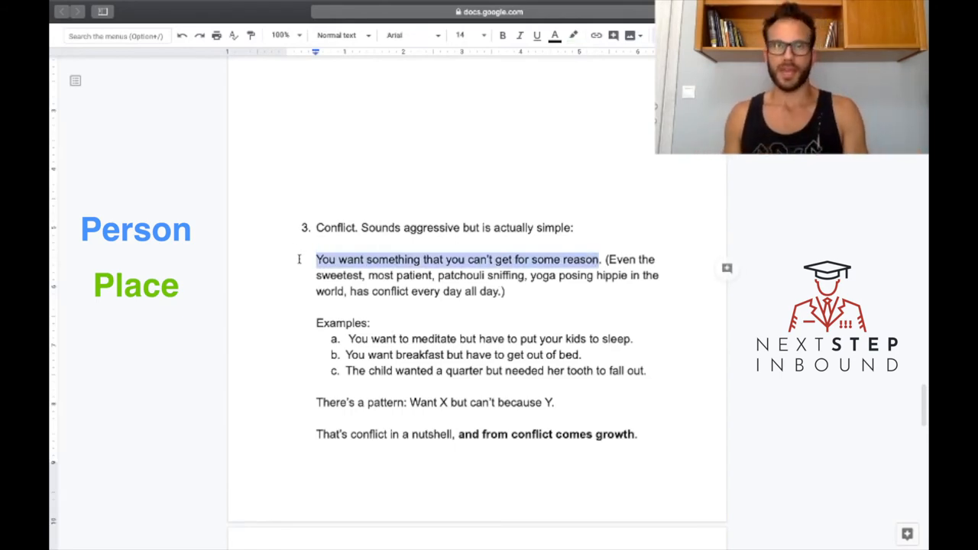
pyautogui.moveTo(521, 364)
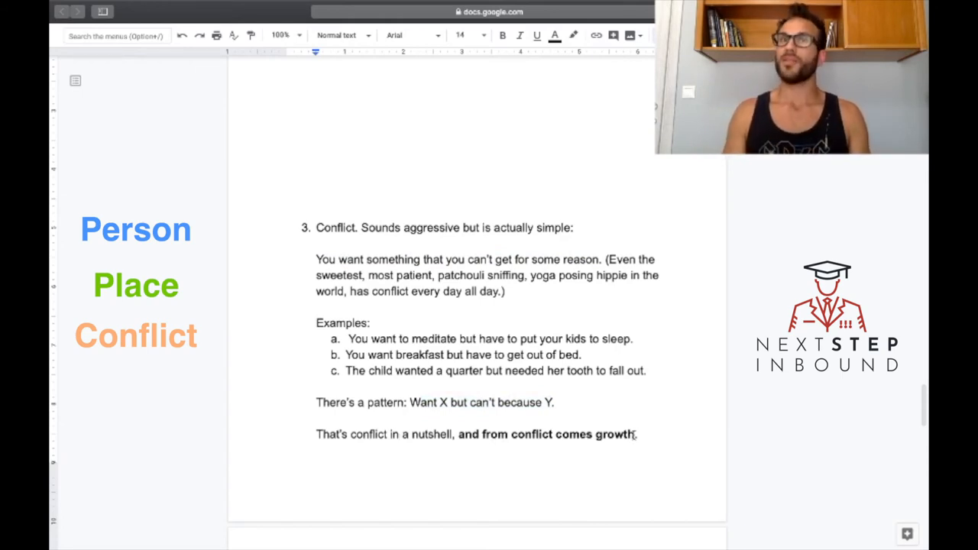
pyautogui.scroll(-3)
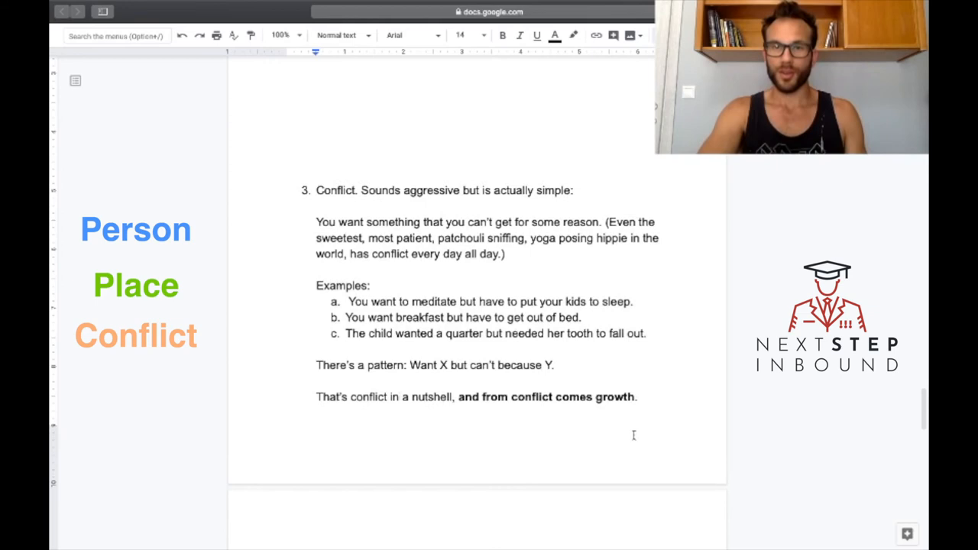
pyautogui.scroll(-3)
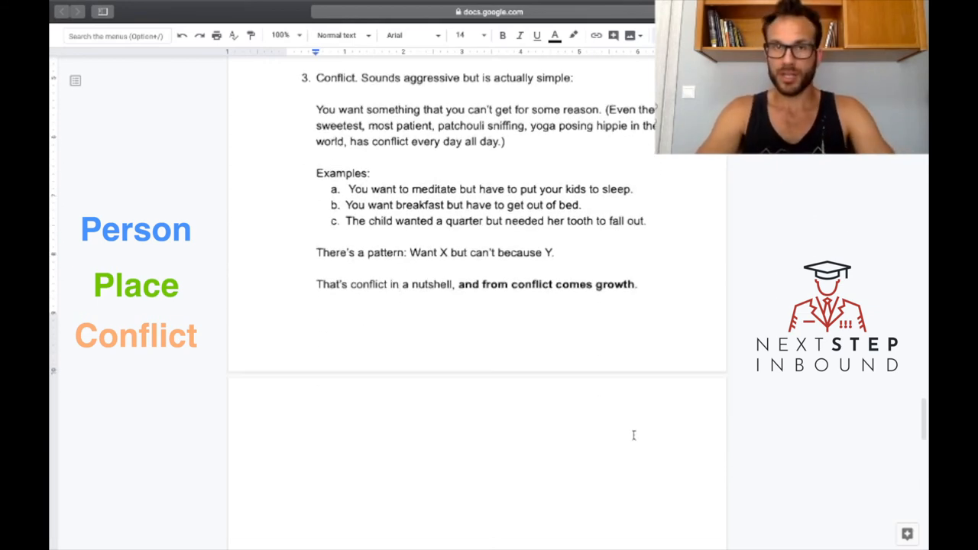
pyautogui.scroll(-3)
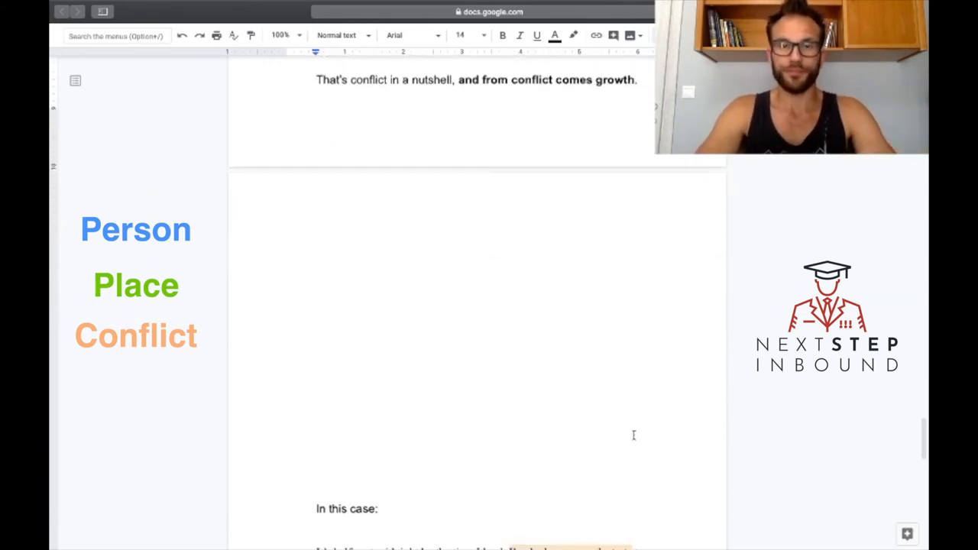
pyautogui.scroll(-3)
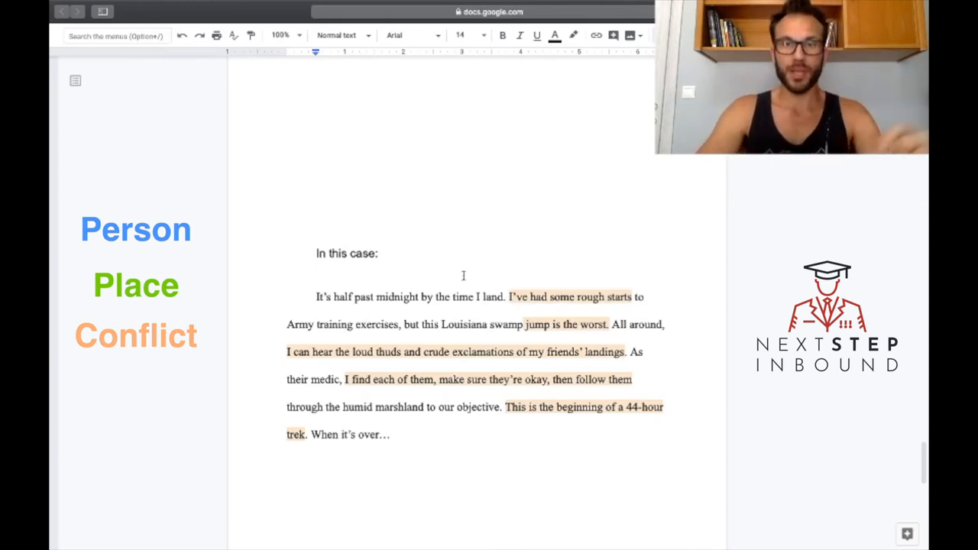
pyautogui.moveTo(633, 298)
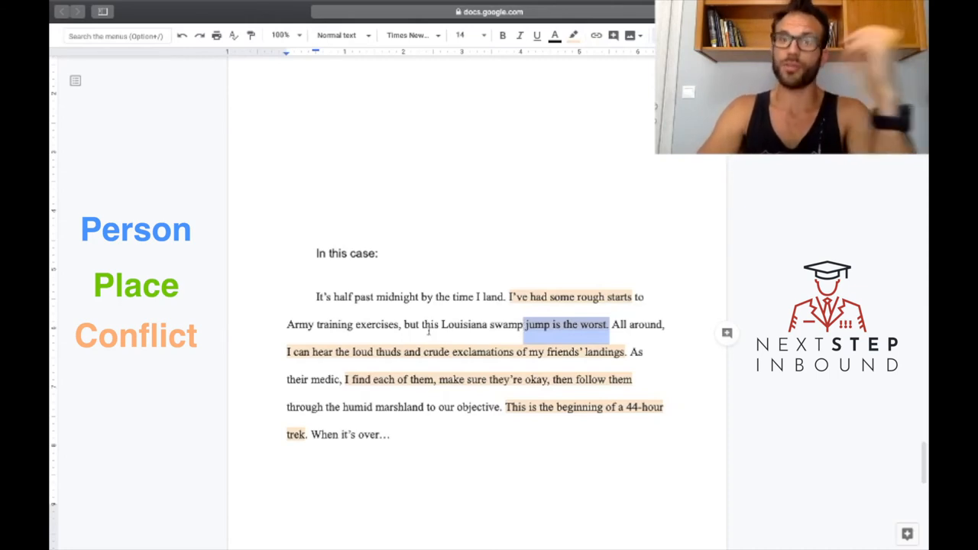
pyautogui.click(562, 324)
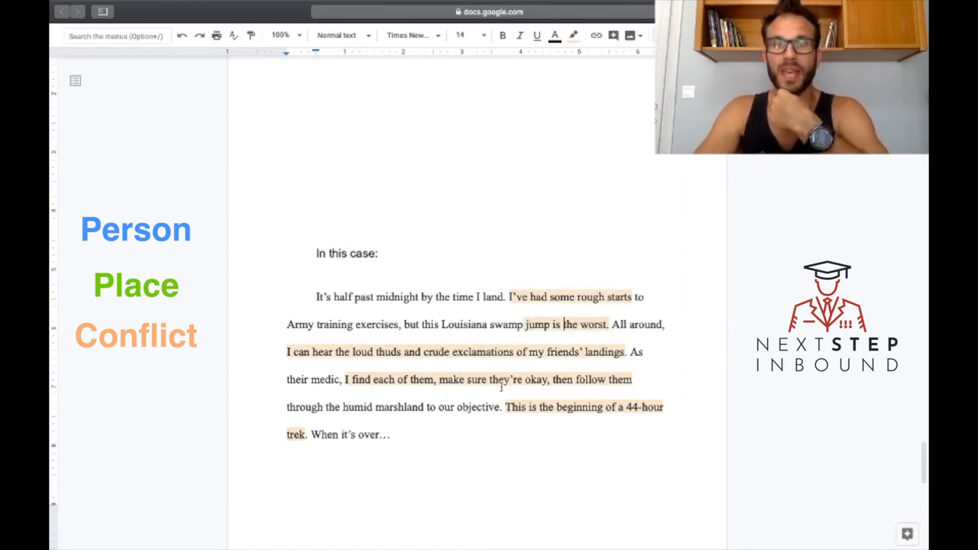
pyautogui.moveTo(287, 352); pyautogui.dragTo(626, 353)
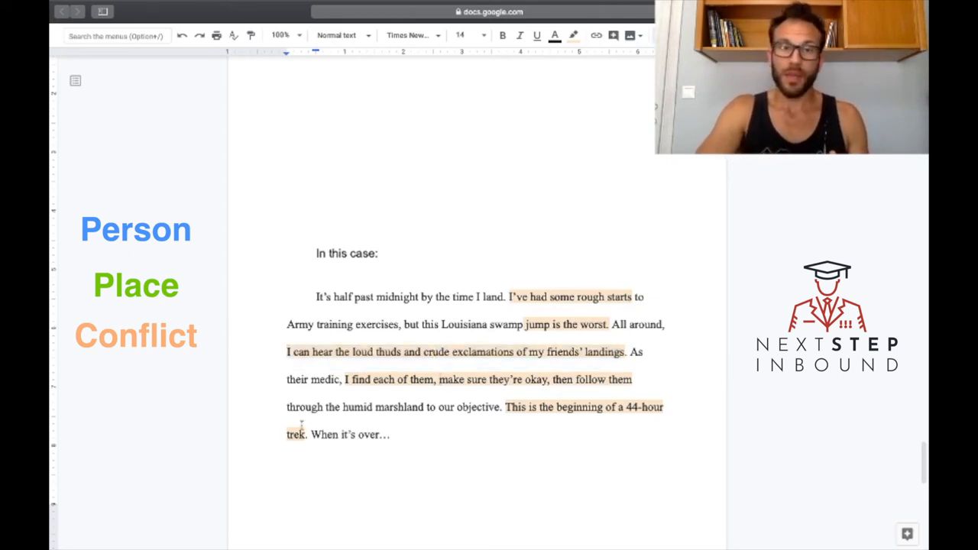
pyautogui.moveTo(374, 380); pyautogui.dragTo(633, 380)
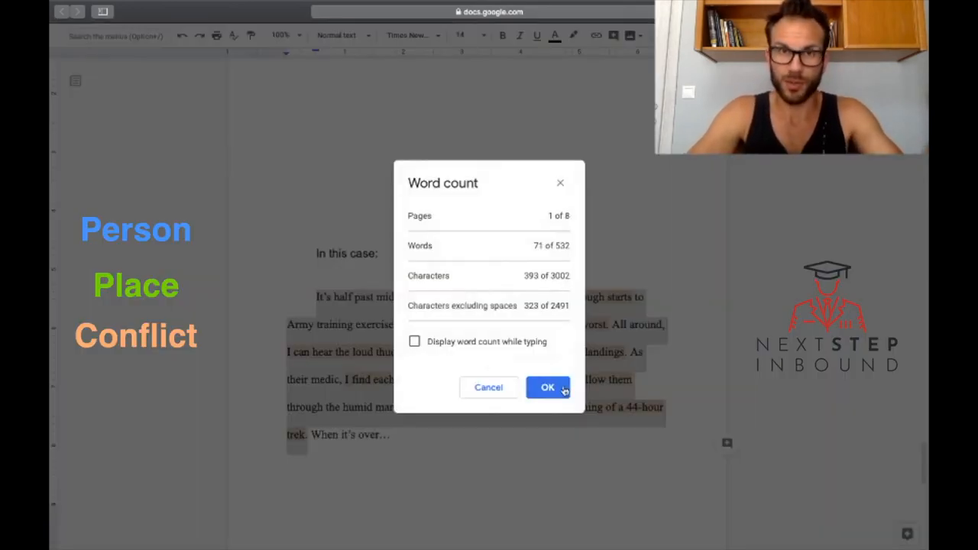
# Close the Word count dialog showing the excerpt's 71 words
pyautogui.click(548, 388)
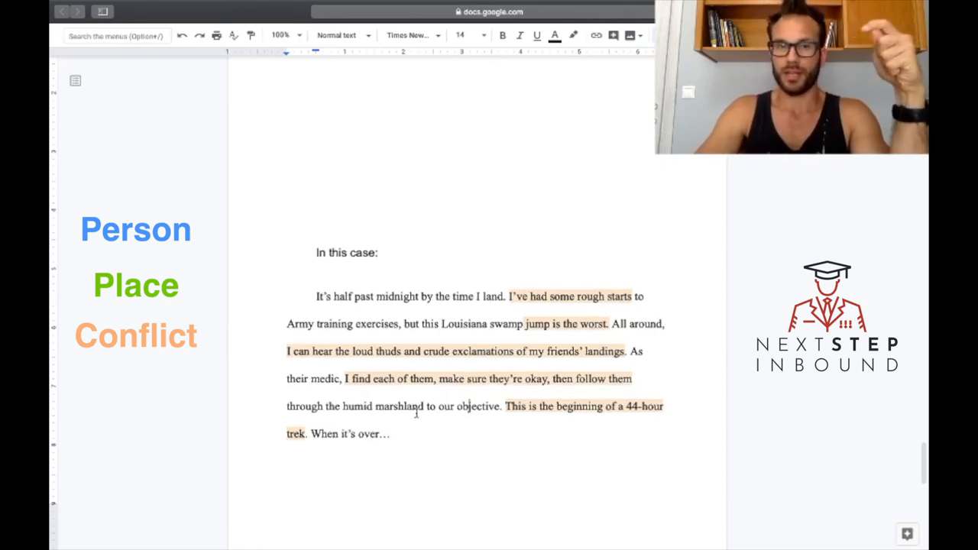
# Scroll to the Homework page asking who, where, and what stands in the way
pyautogui.scroll(-3)
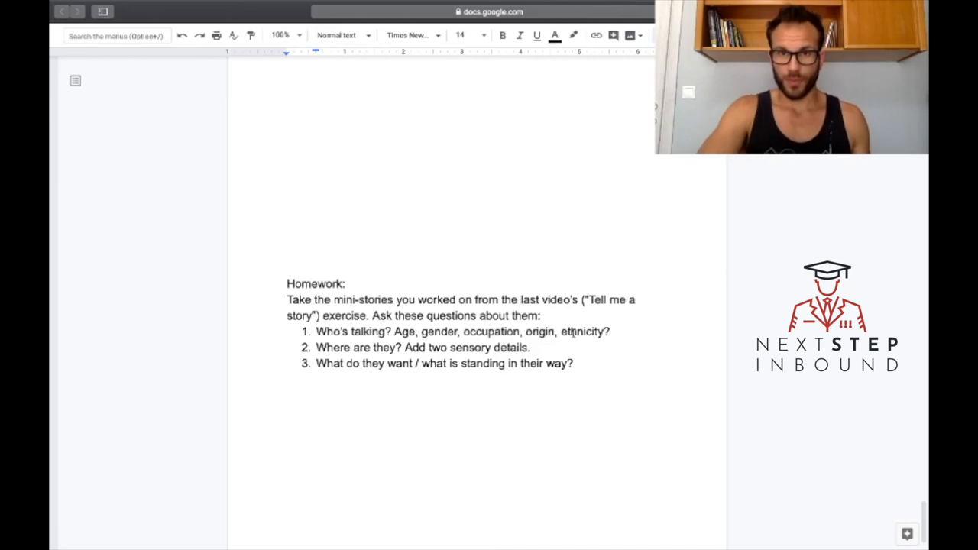
pyautogui.moveTo(317, 331); pyautogui.dragTo(609, 331)
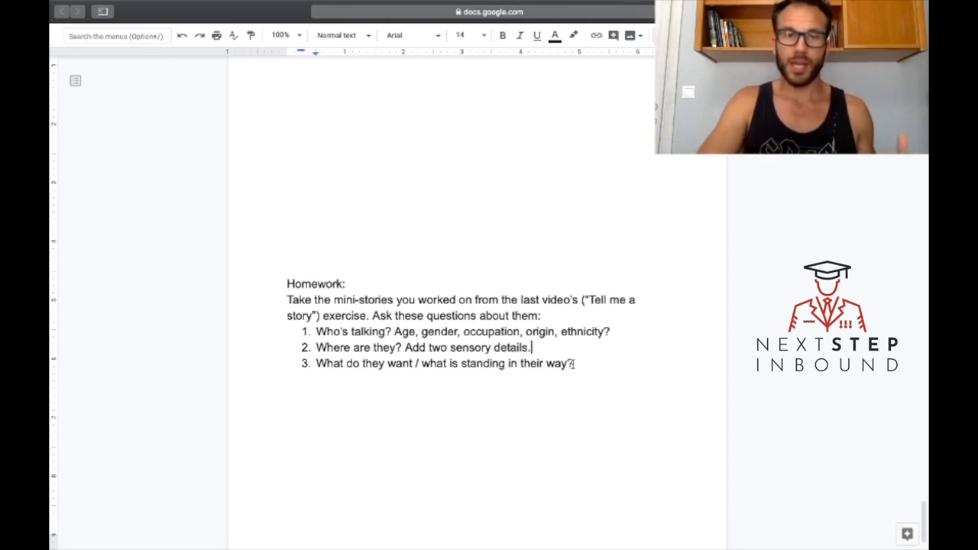
pyautogui.tripleClick(443, 363)
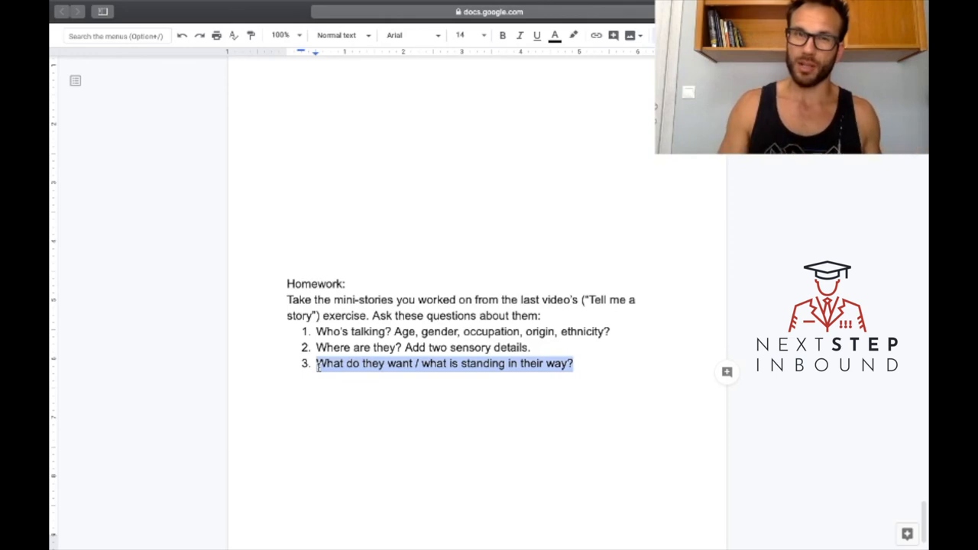
pyautogui.click(574, 363)
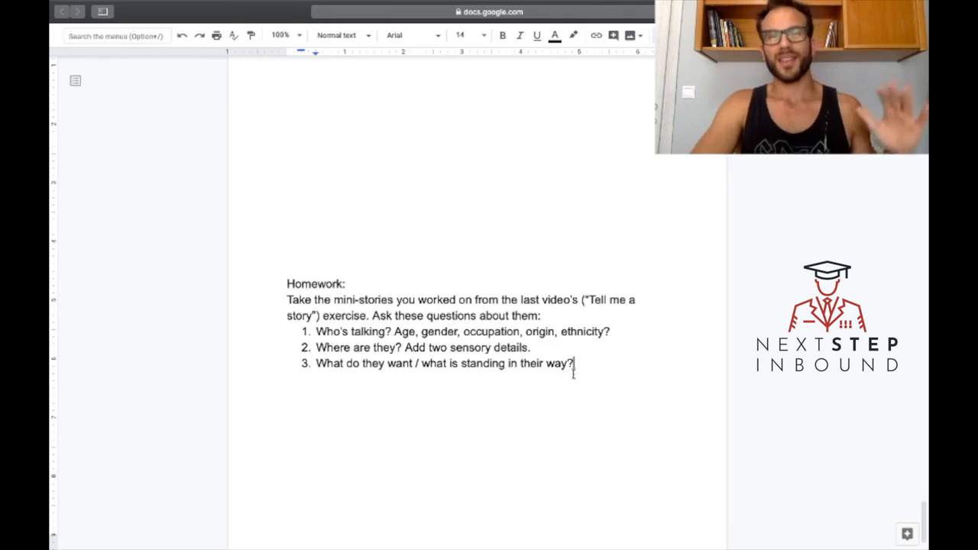
pyautogui.moveTo(316, 316); pyautogui.dragTo(573, 363)
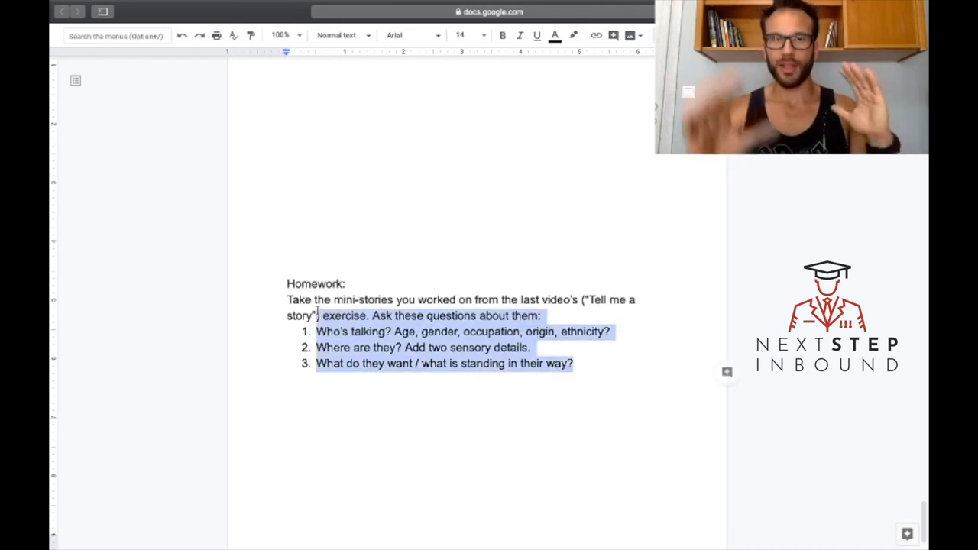